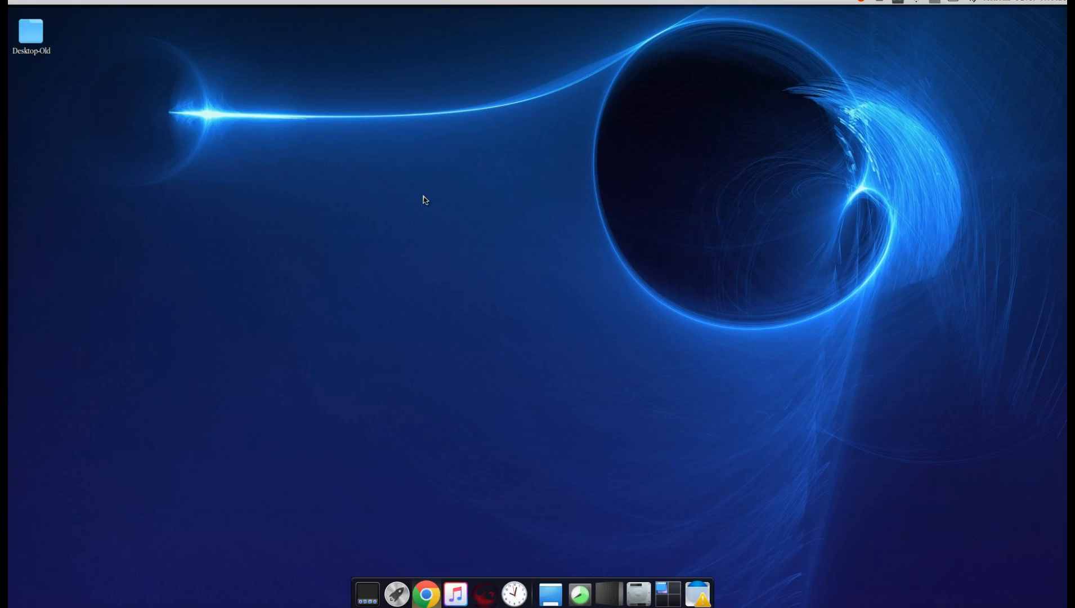
mouse_move(432, 190)
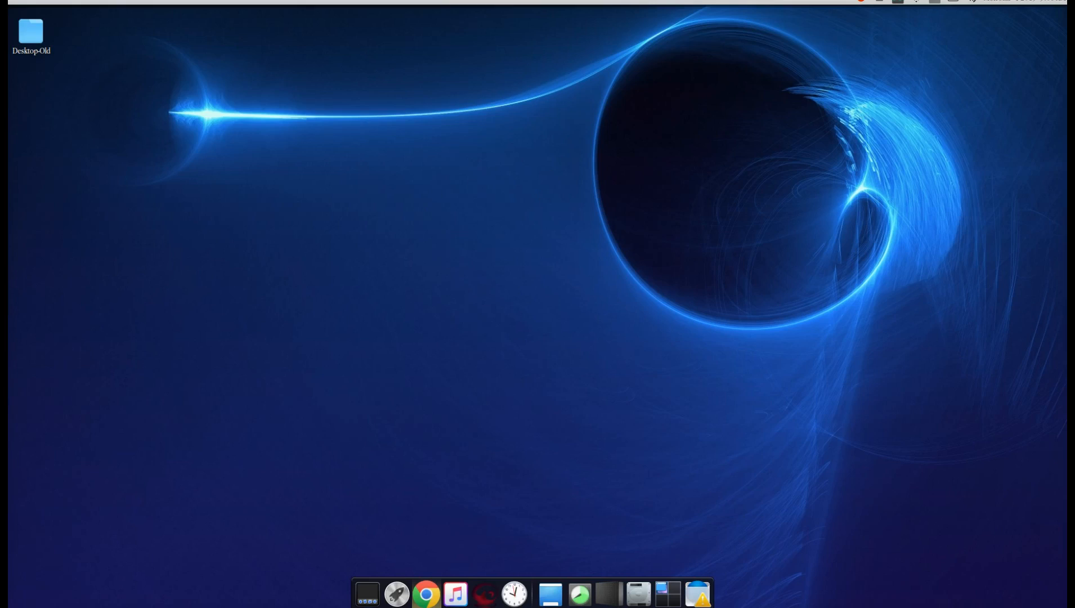
mouse_move(623, 282)
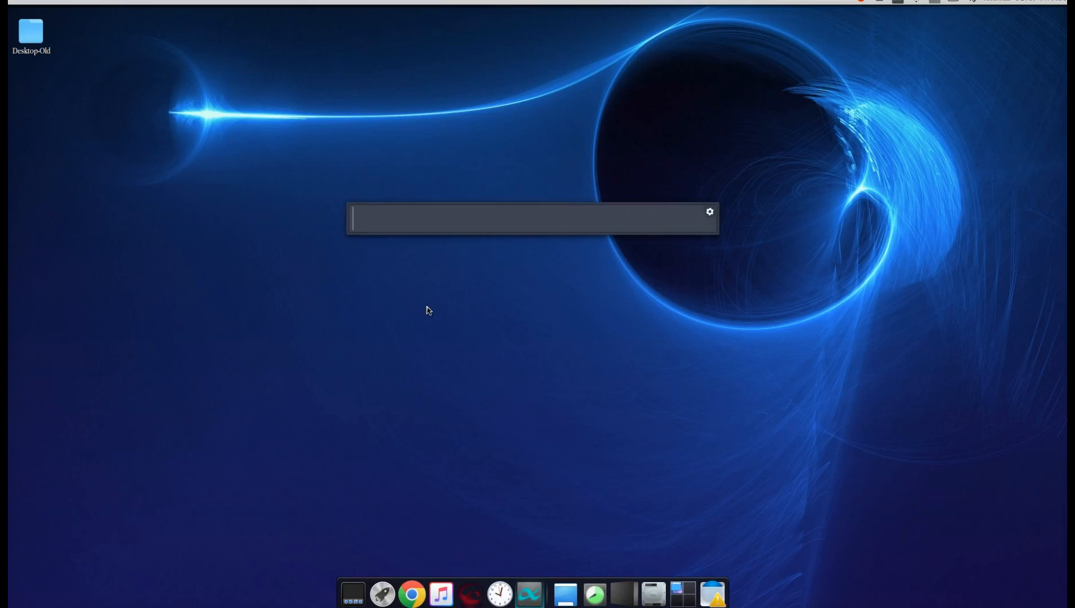
Launch GIMP from the launcher and confirm in Help > About that it is 2.8.22
type("gimp")
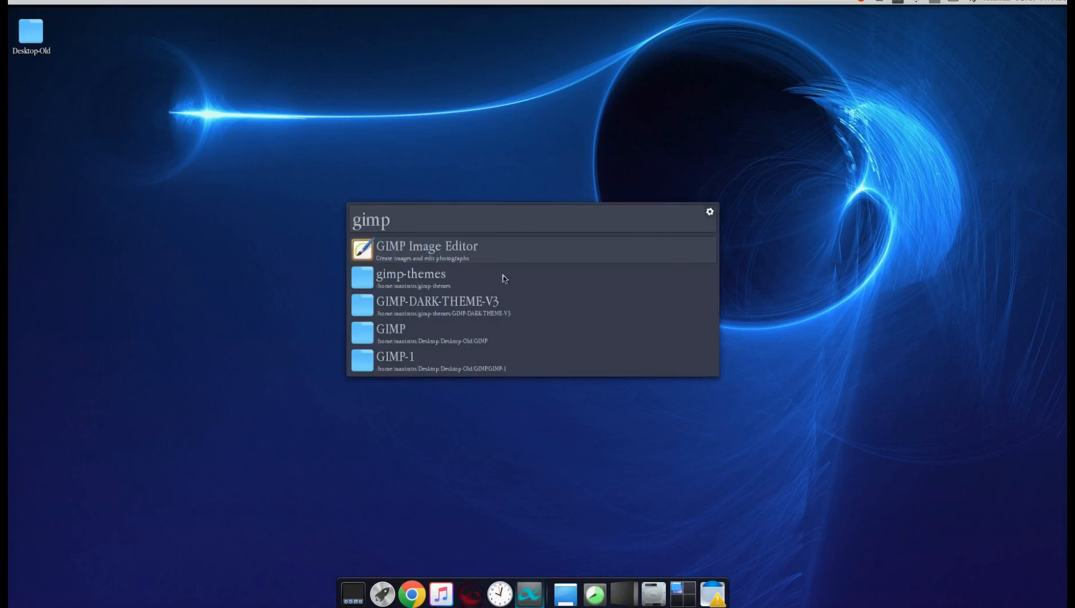
left_click(426, 250)
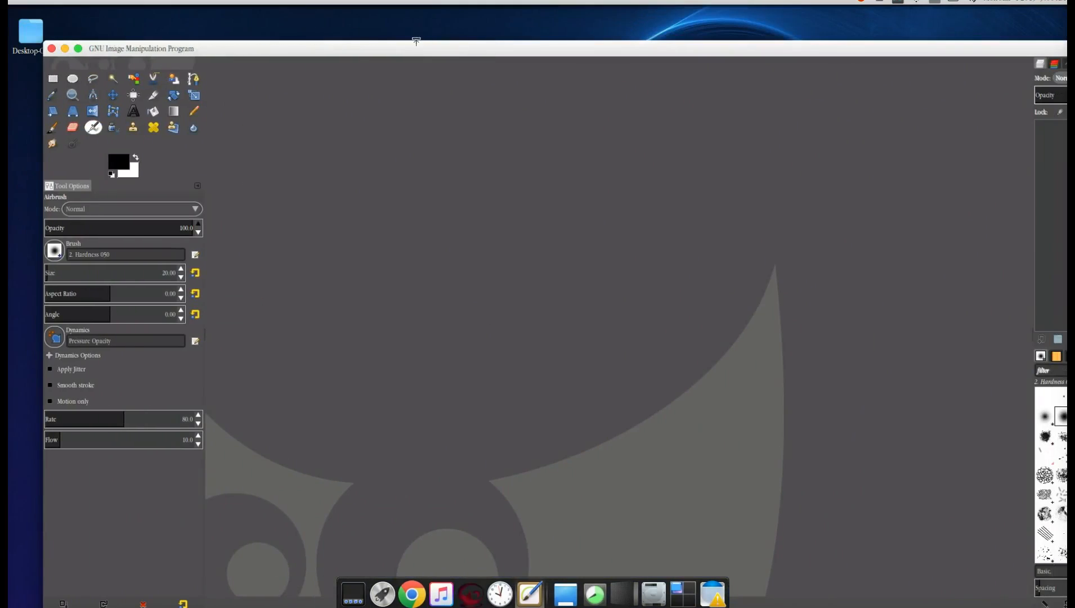
left_click(329, 48)
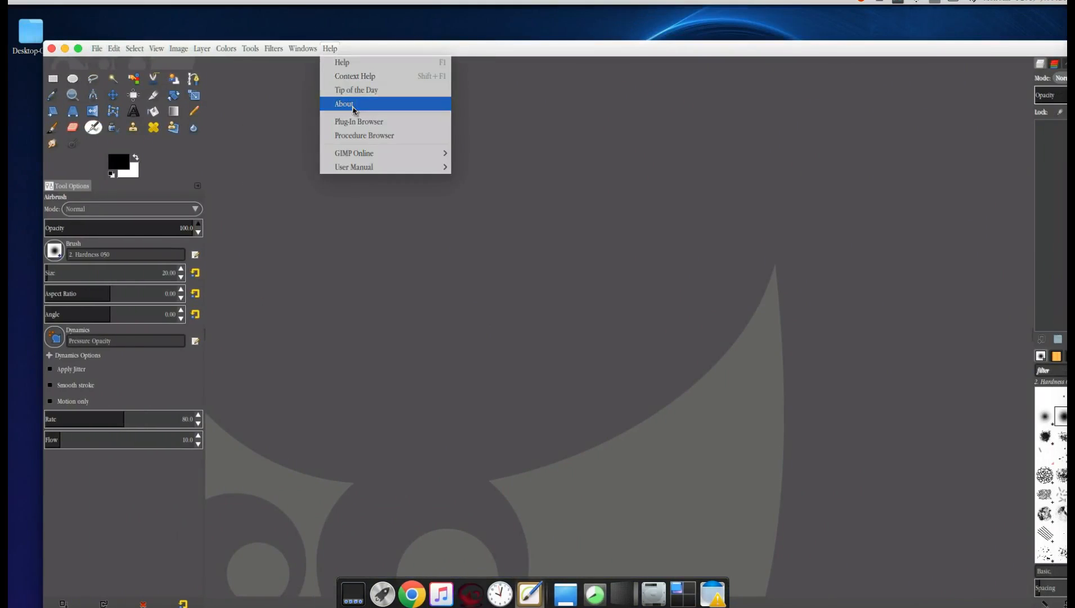
left_click(343, 104)
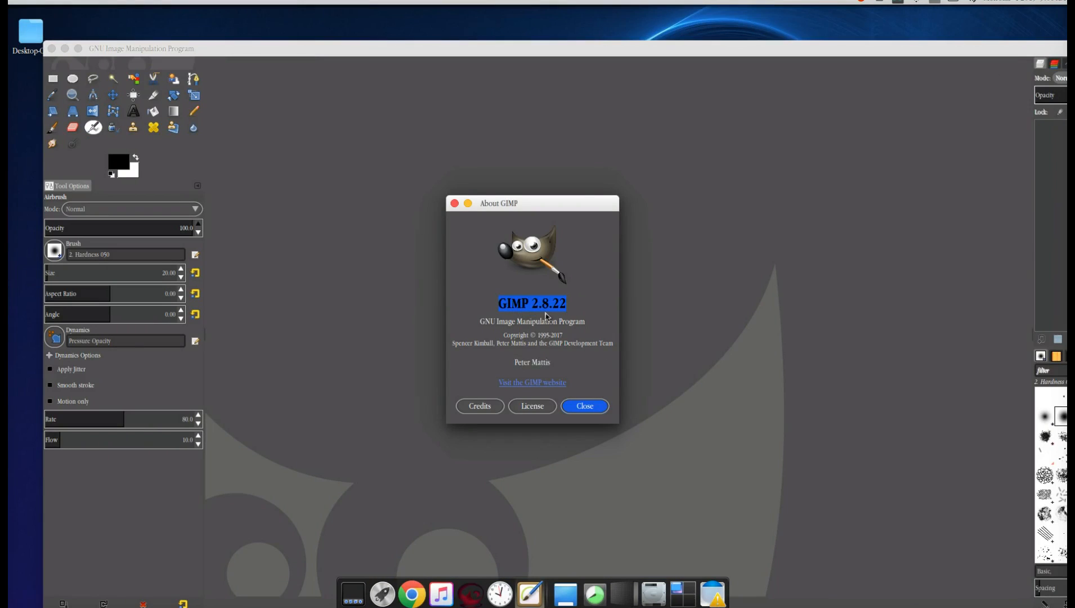
left_click(584, 405)
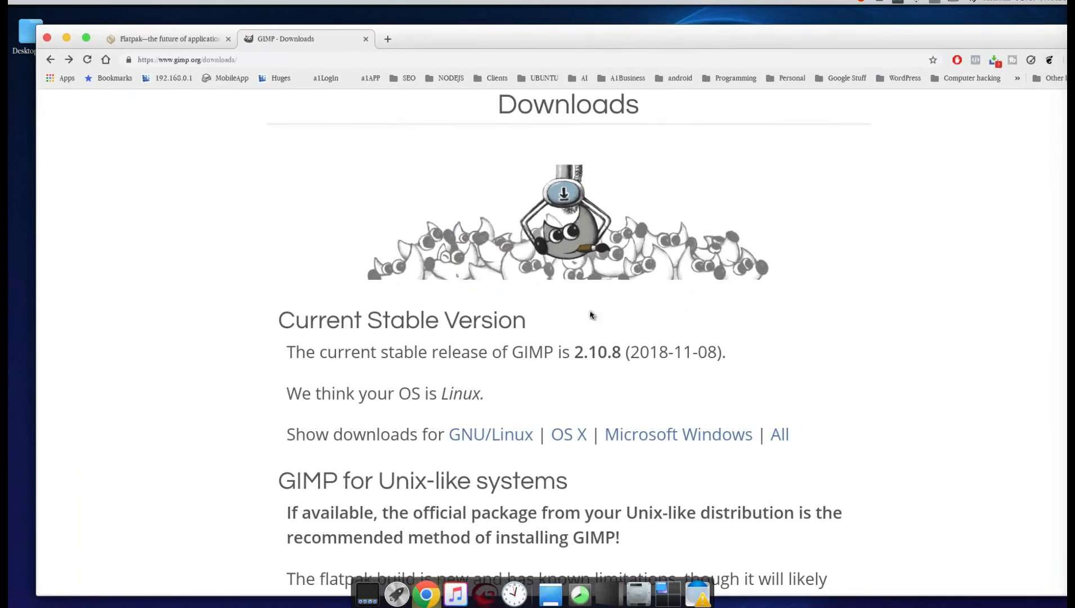
Scroll the gimp.org downloads page to the flatpak section, then hide the Chrome window
scroll("down", 3)
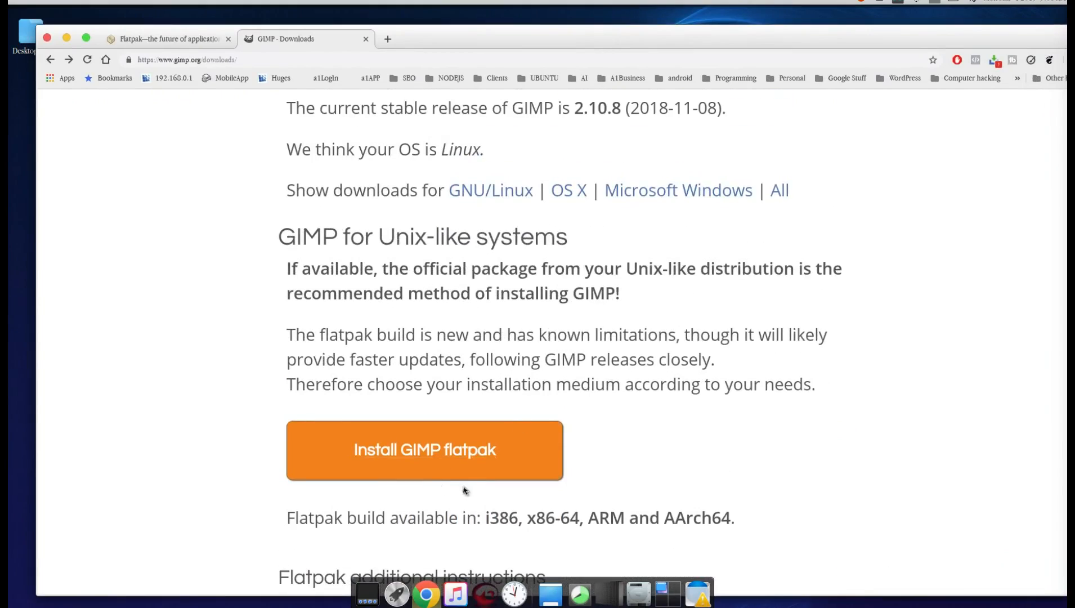
mouse_move(426, 460)
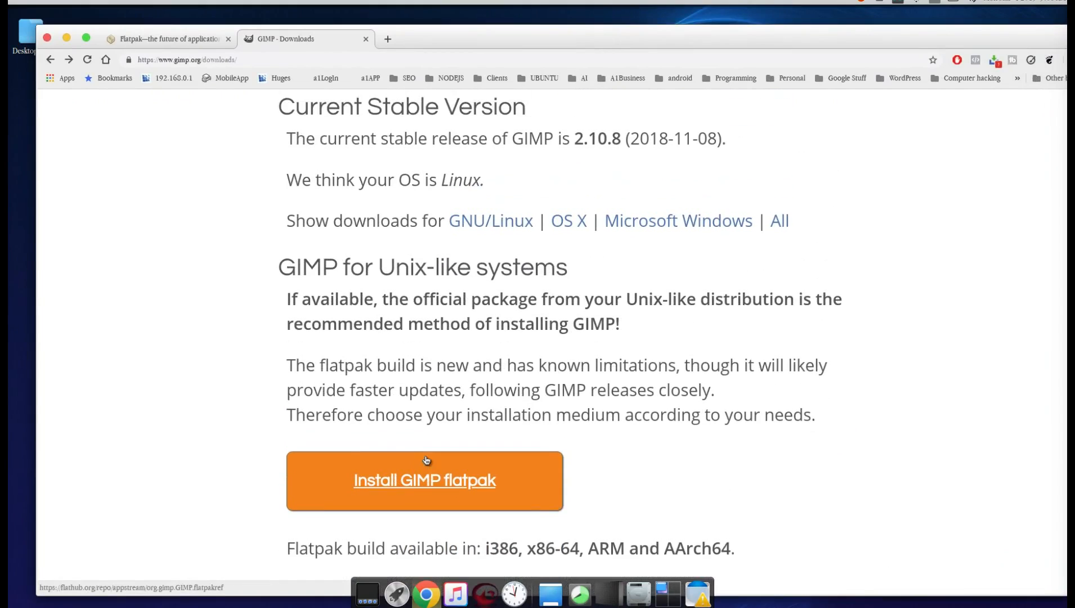
mouse_move(660, 459)
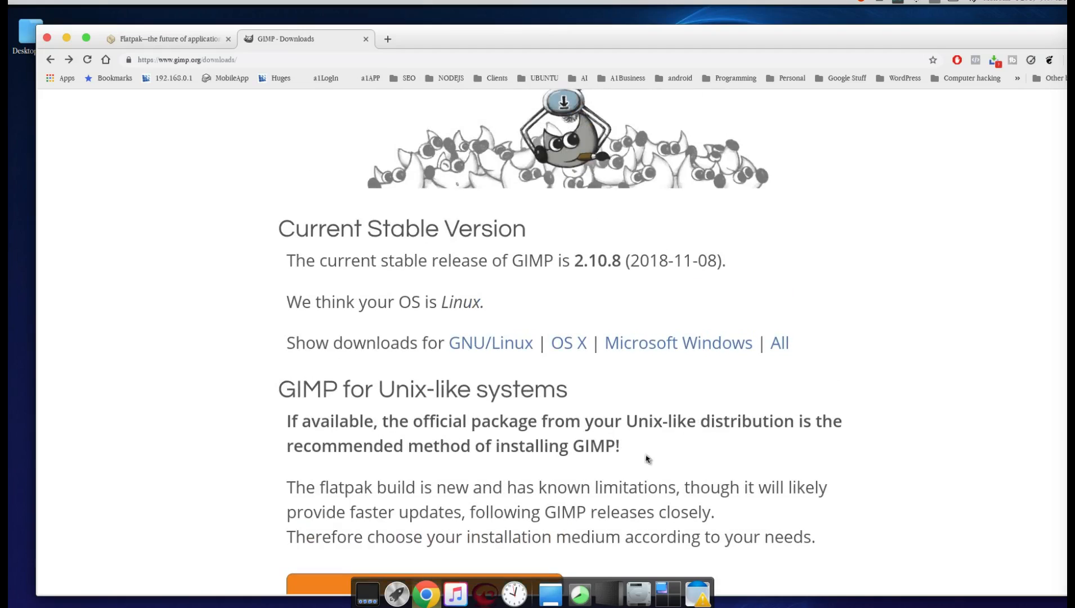
mouse_move(79, 35)
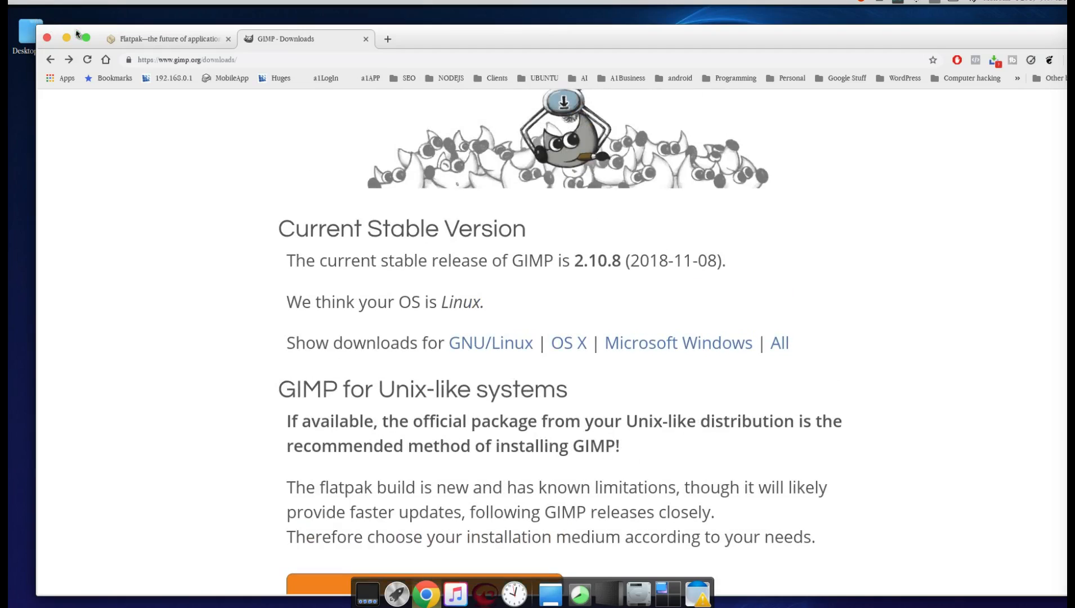
left_click(46, 37)
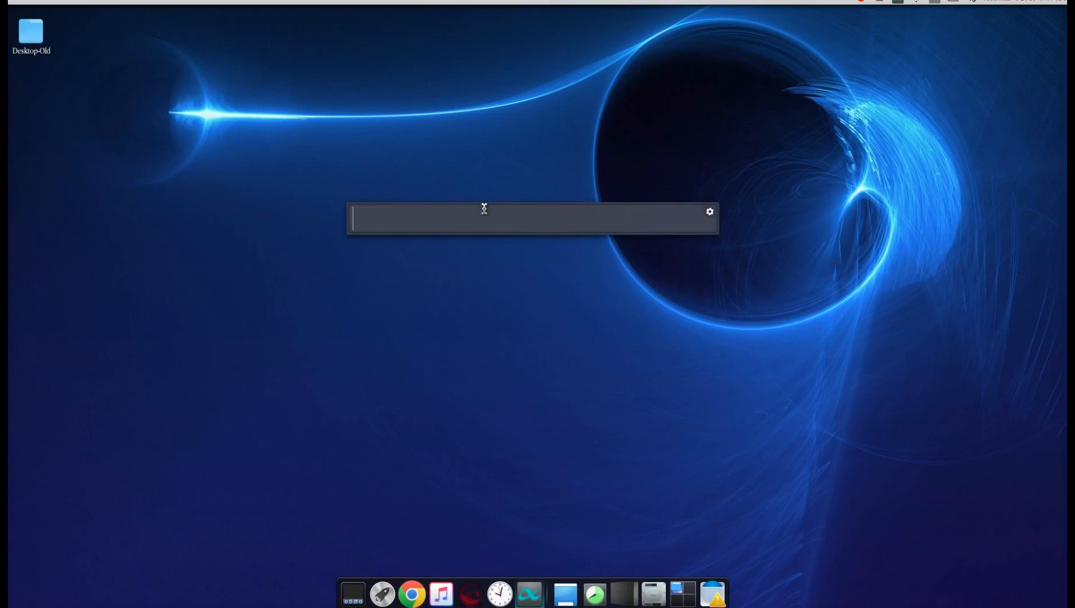
Search 'term' in the launcher and launch Terminal
type("gimp")
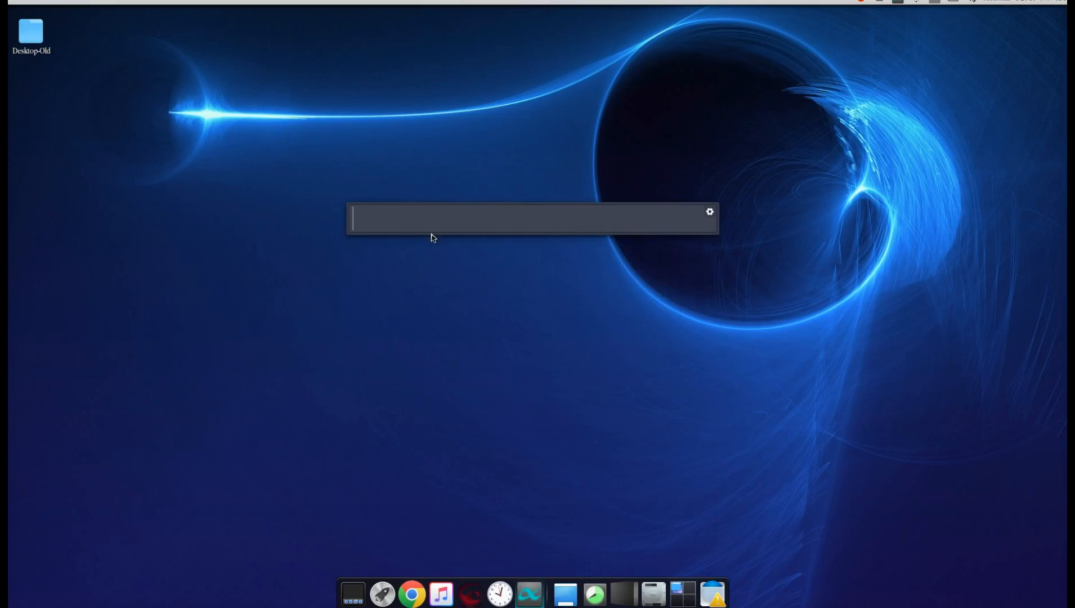
type("term")
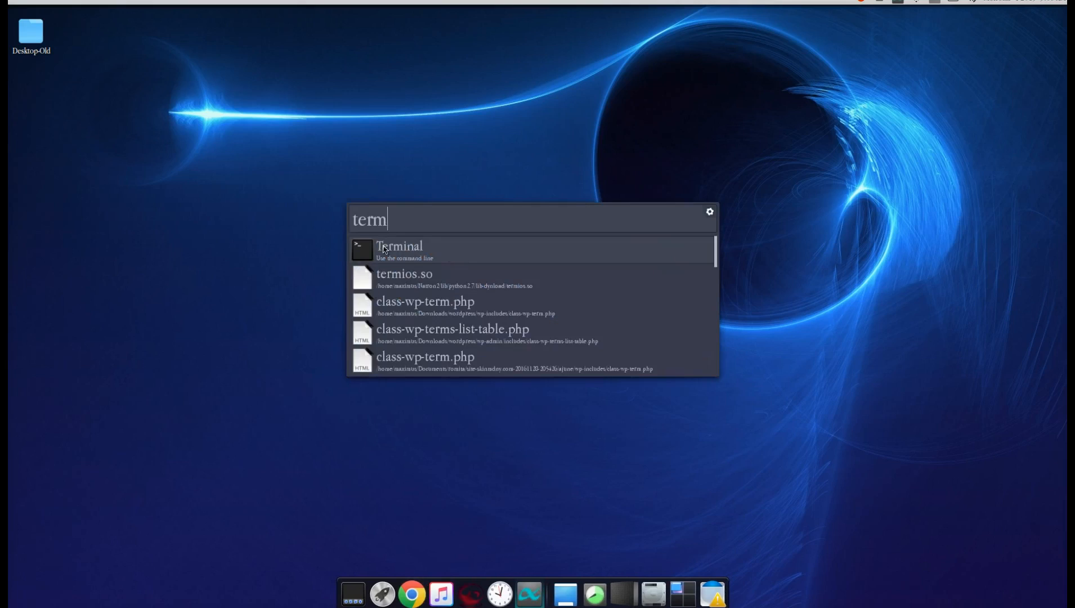
left_click(398, 250)
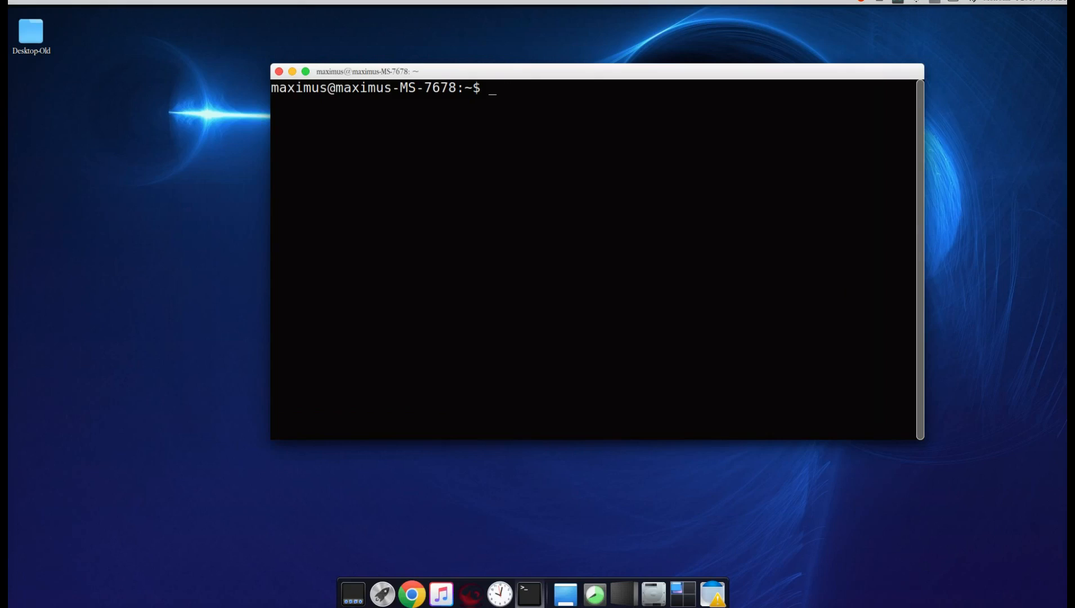
mouse_move(538, 184)
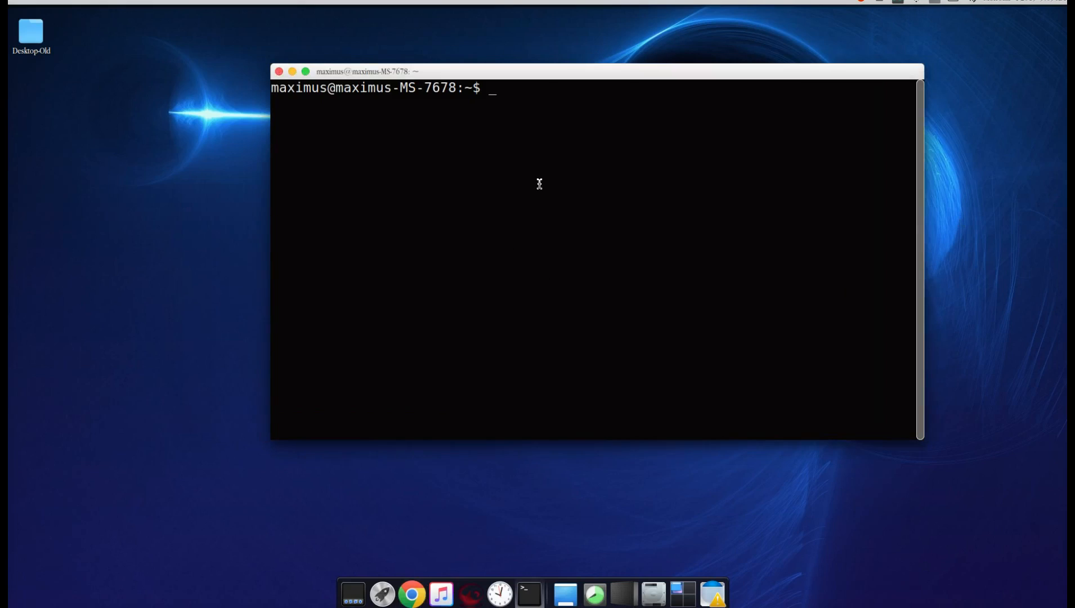
Run 'sudo apt install snapd', which reports snapd is already the newest version
type("sud")
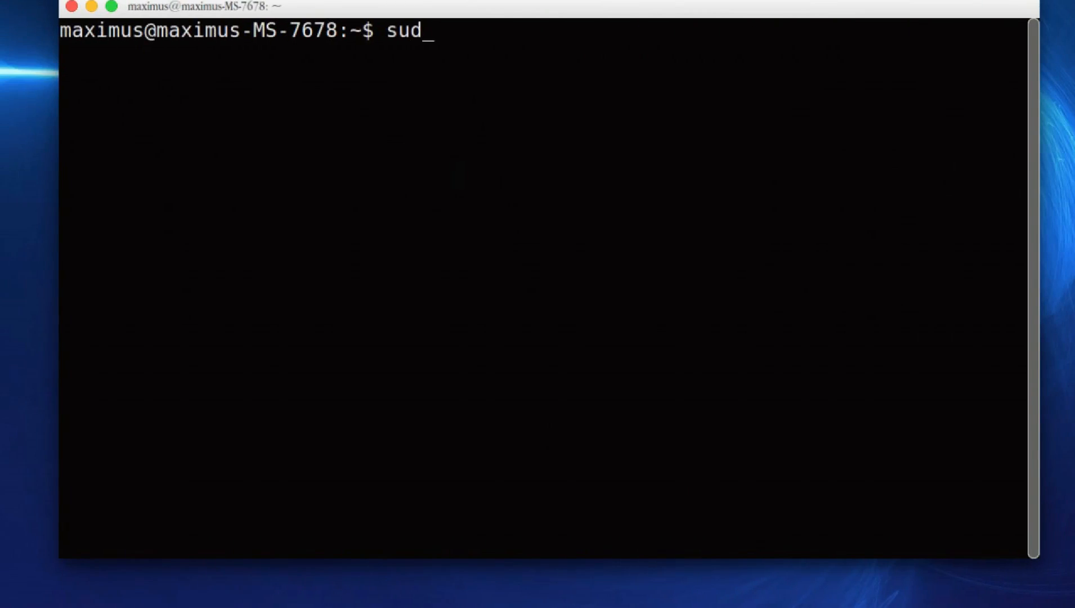
type("o ap")
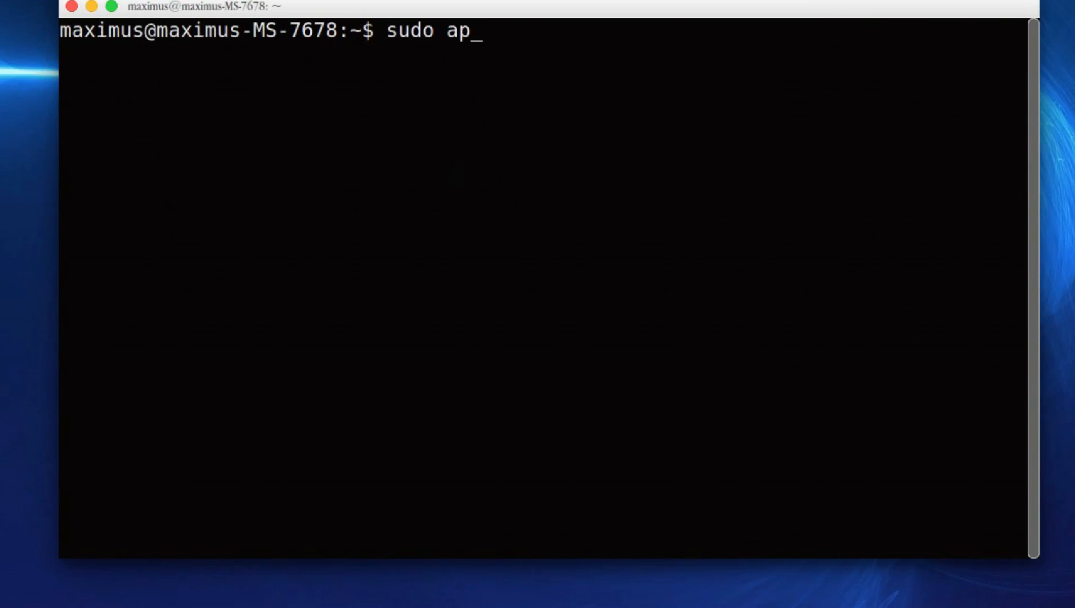
type("t insta")
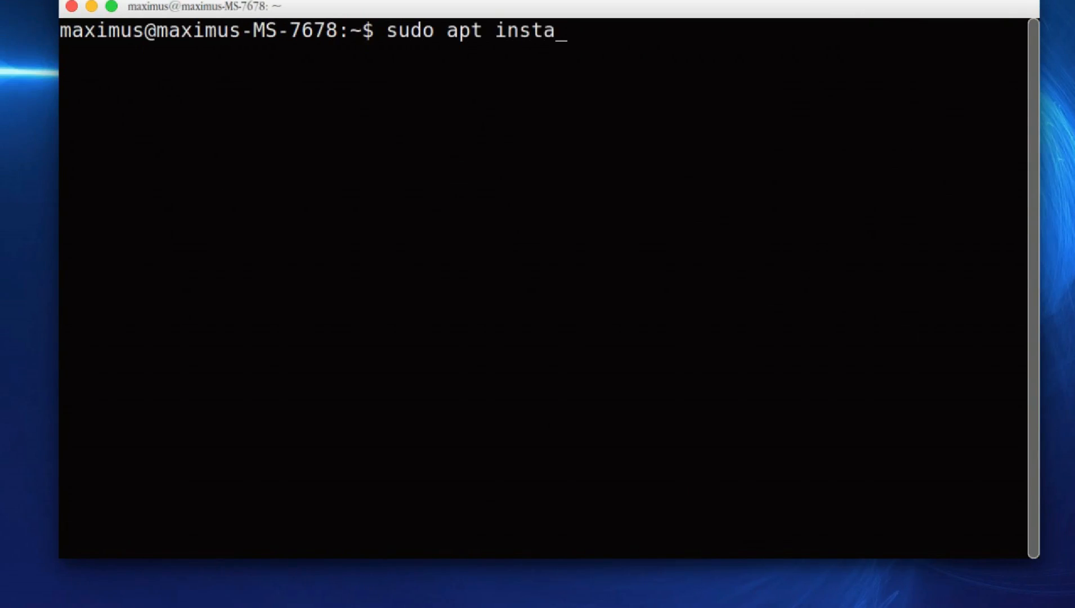
type("ll snapd")
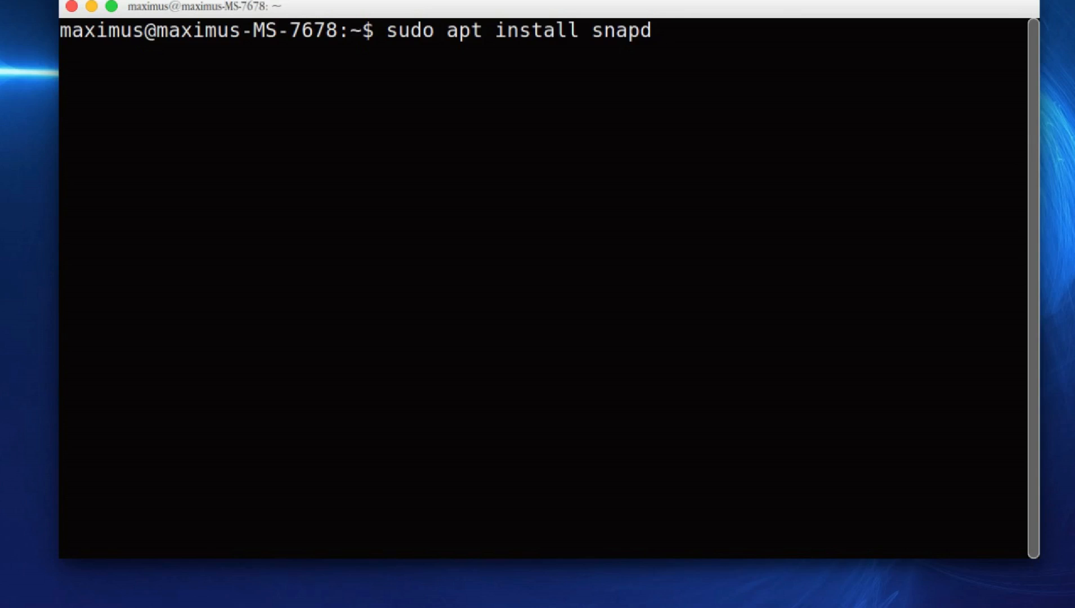
key("Return")
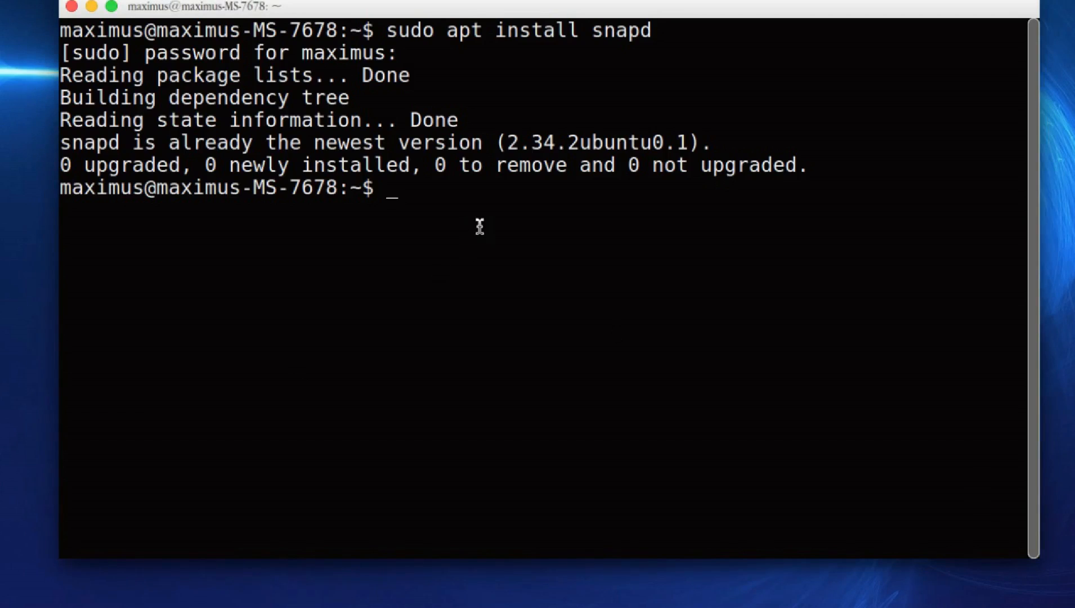
type("snap ni")
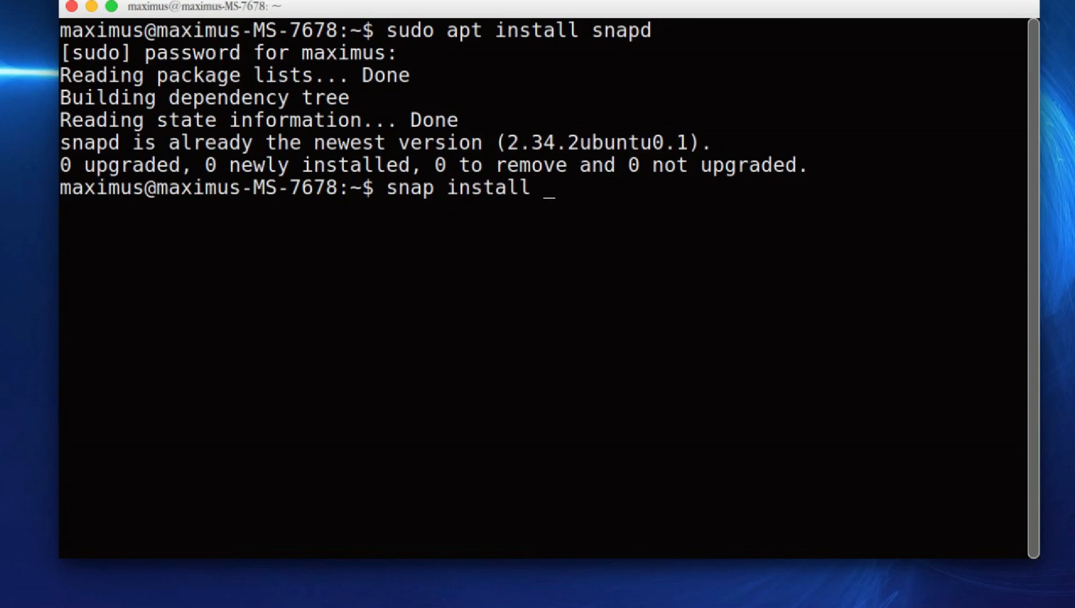
Run 'snap install gimp' and authorise it with the account password
type("gimp")
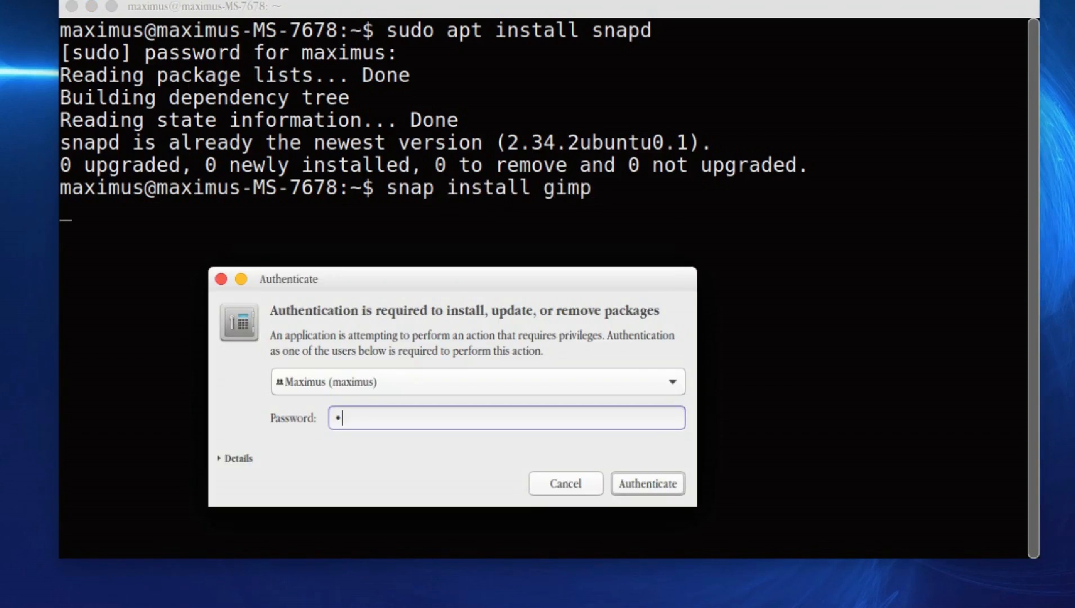
type("password")
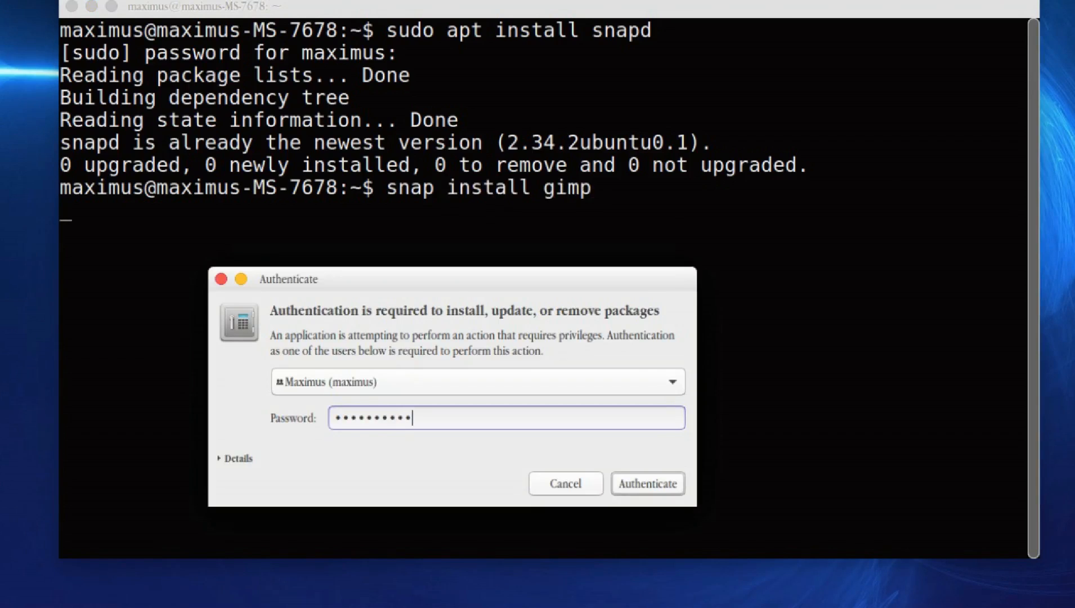
left_click(647, 483)
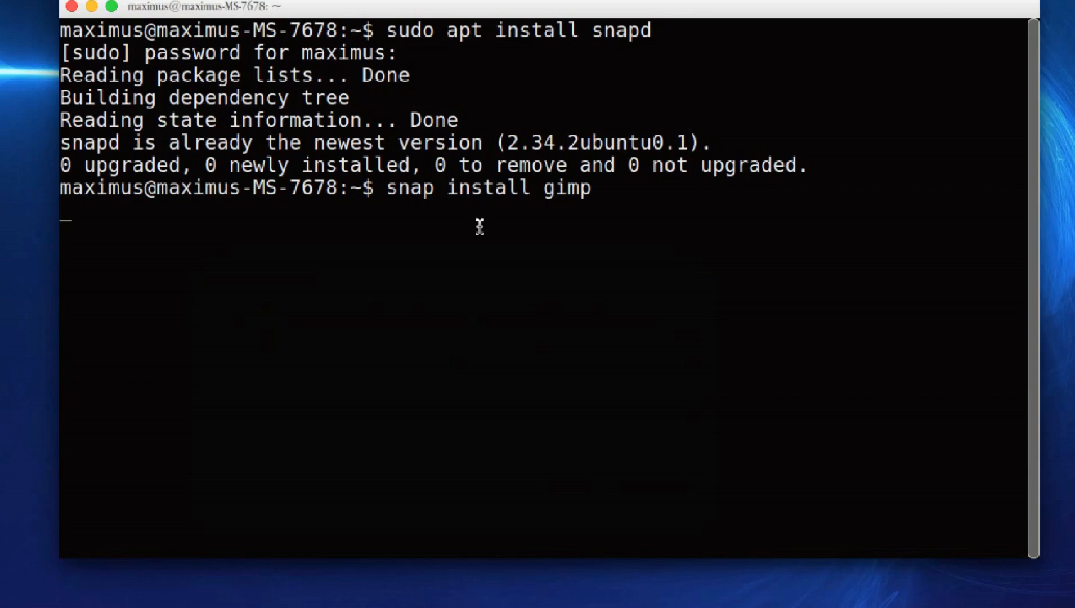
key("Return")
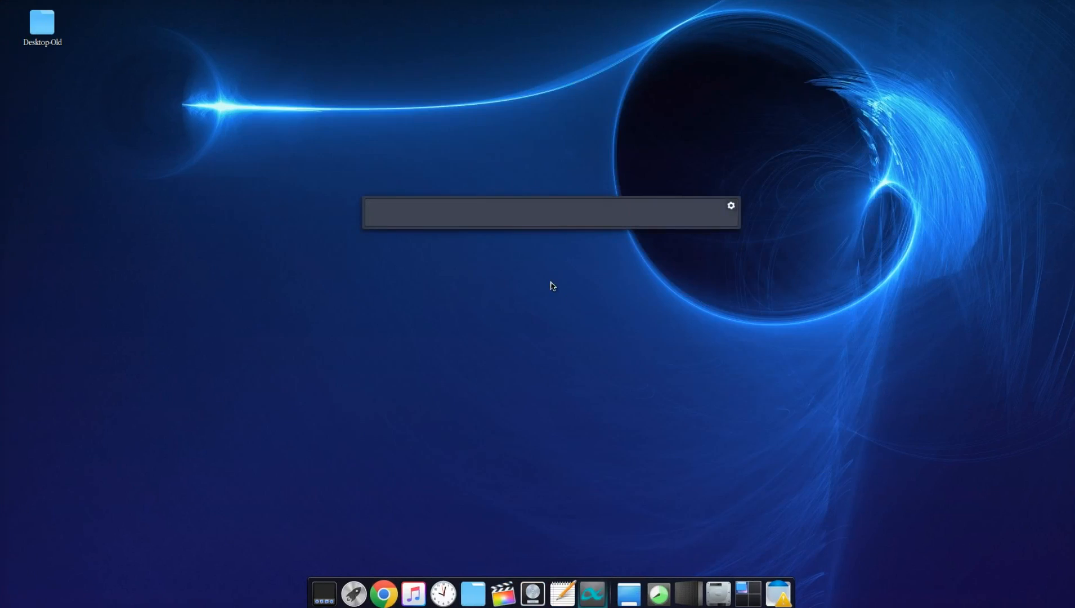
Open GIMP 2.8 by searching 'gim' and drag its window to the left
type("gim")
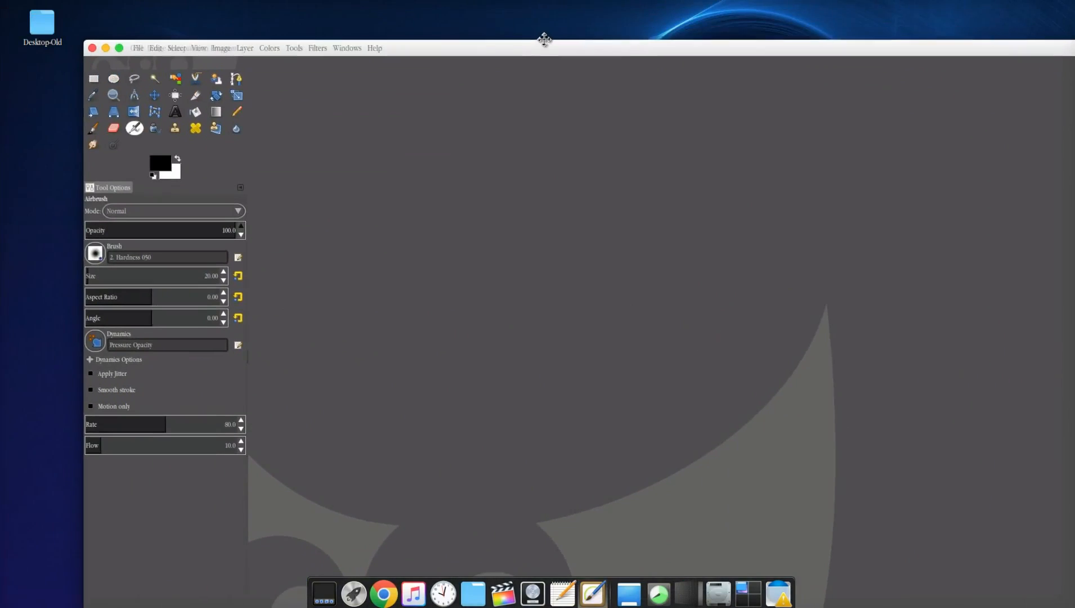
left_click_drag(544, 39, 556, 45)
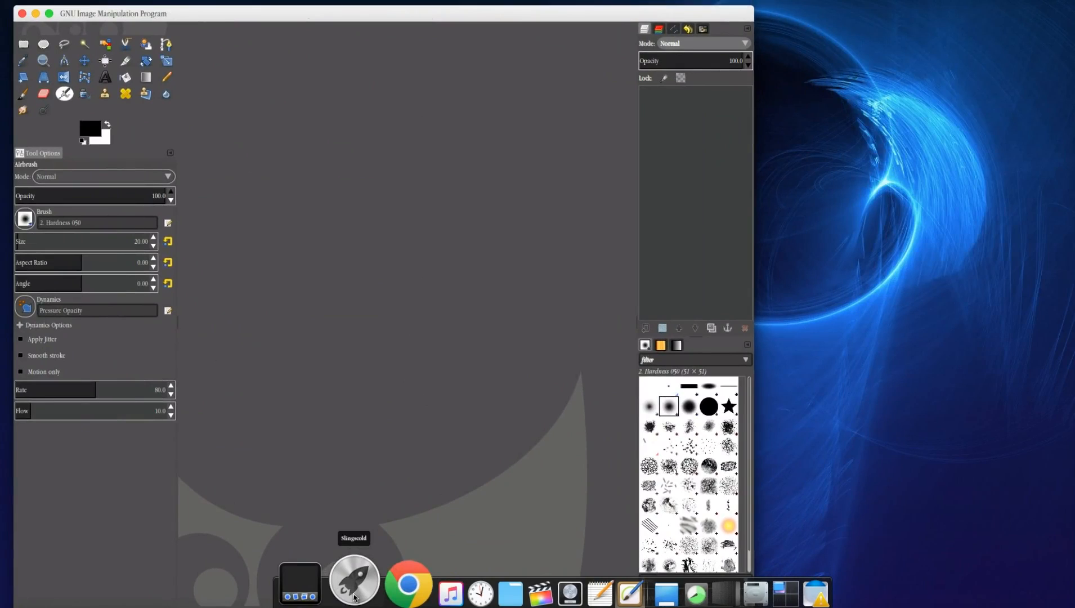
left_click(353, 579)
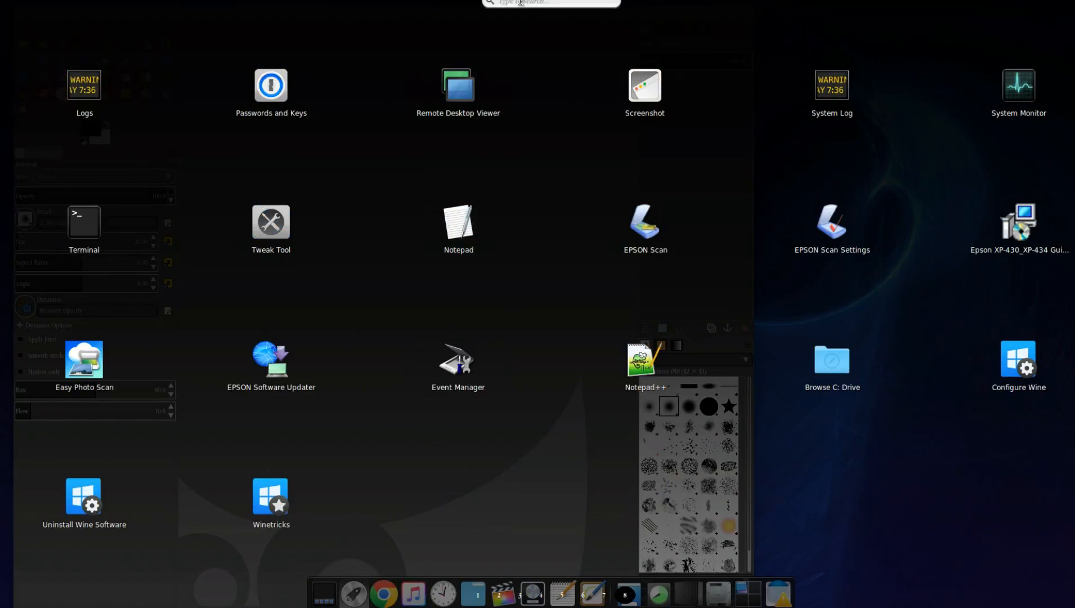
Search 'gim' in Slingshot and launch the snap GIMP beside the older window
type("gim")
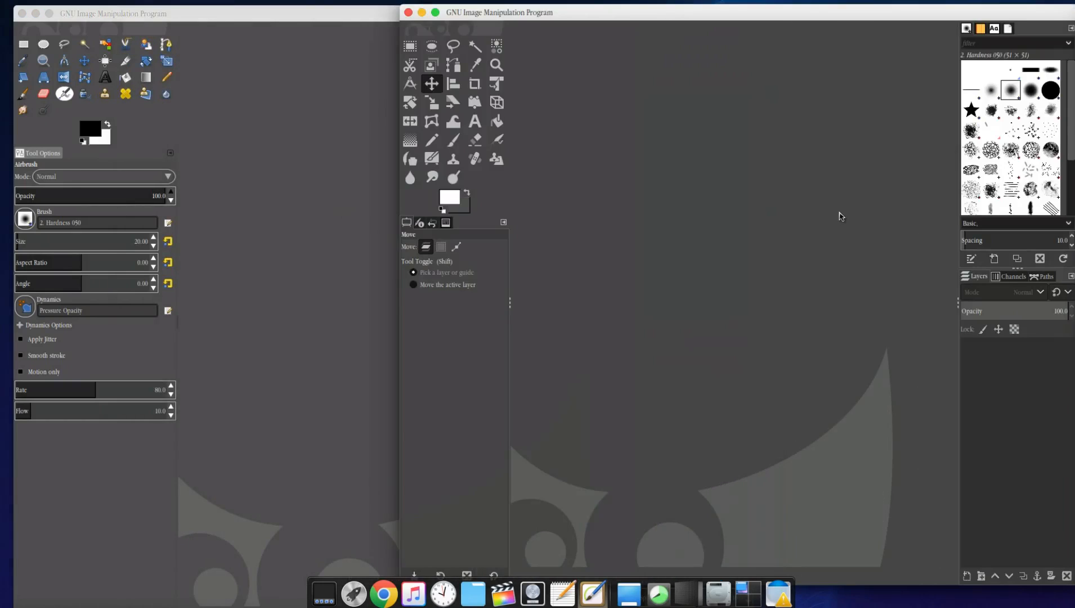
mouse_move(435, 126)
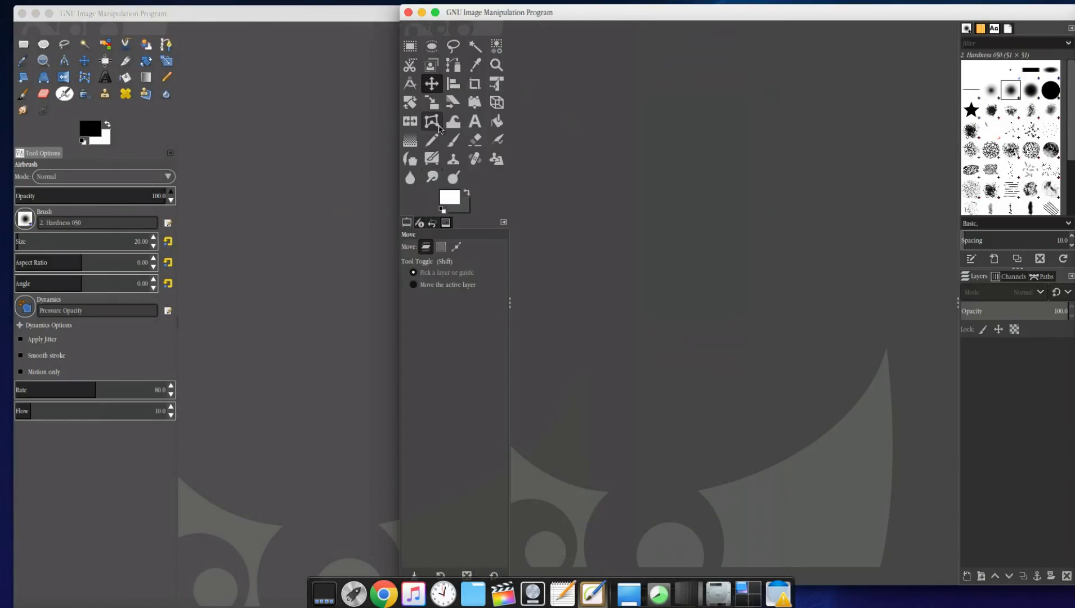
mouse_move(287, 116)
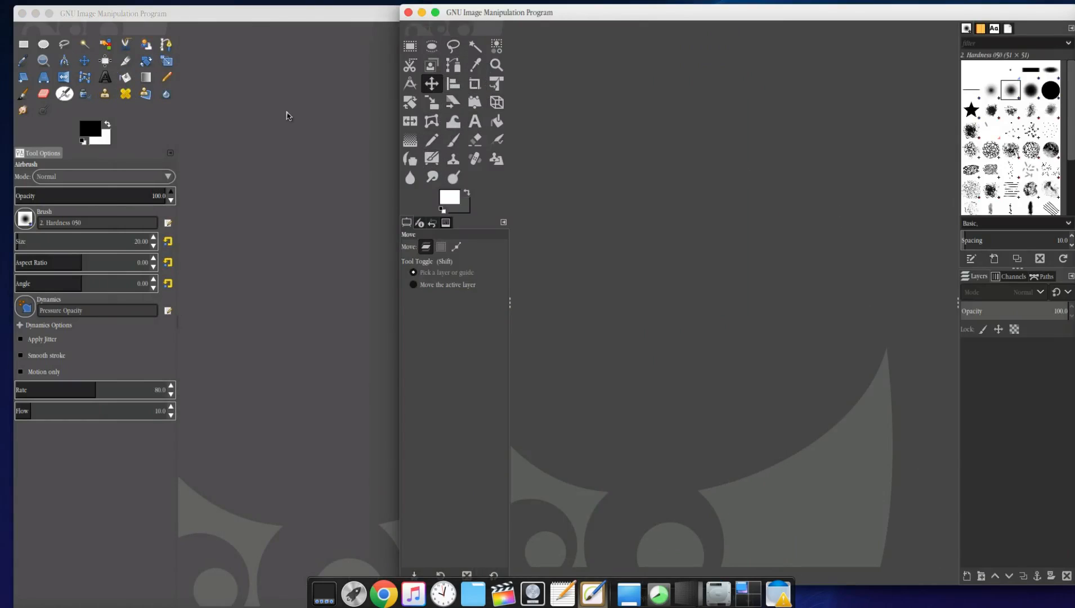
left_click(475, 121)
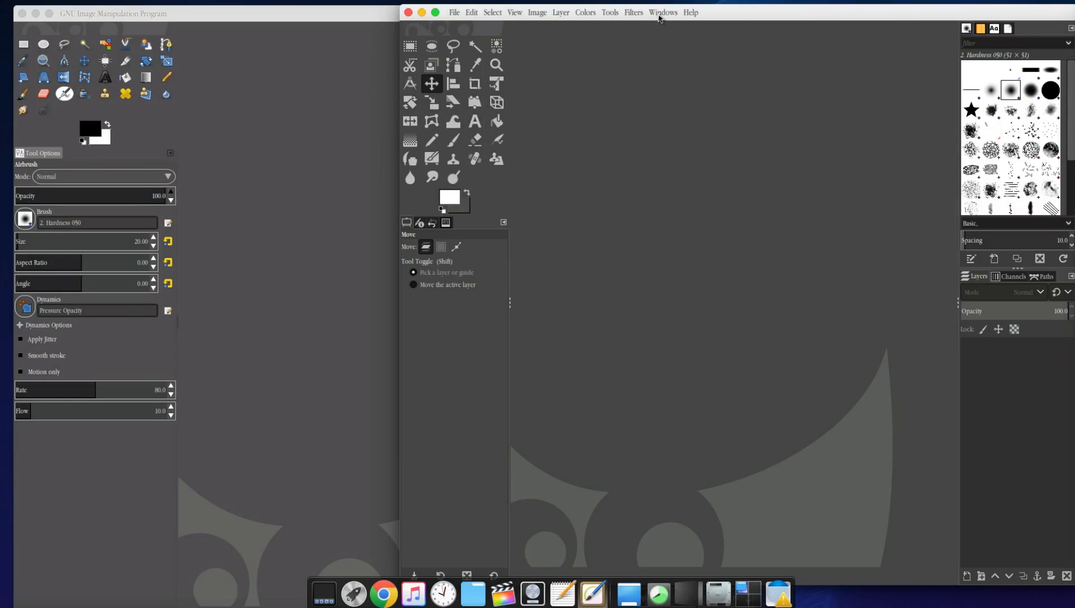
left_click(691, 13)
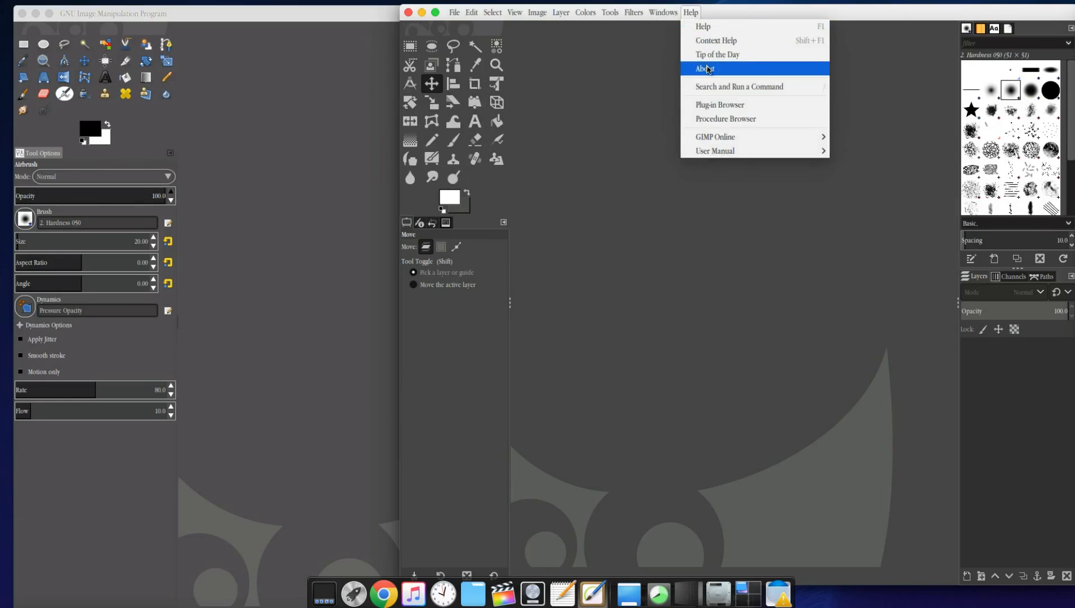
left_click(705, 69)
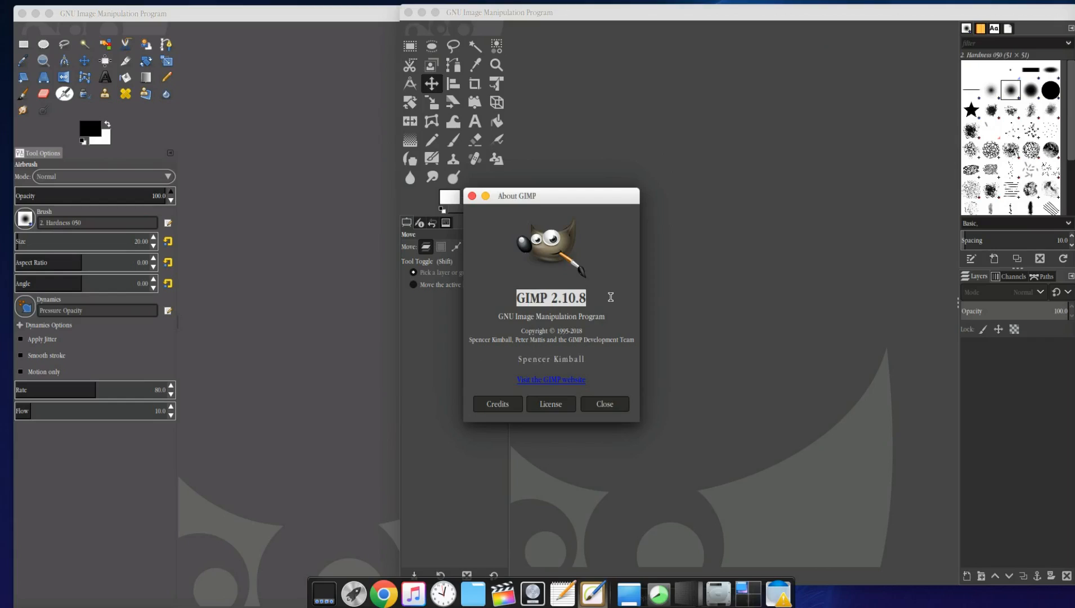
left_click(605, 404)
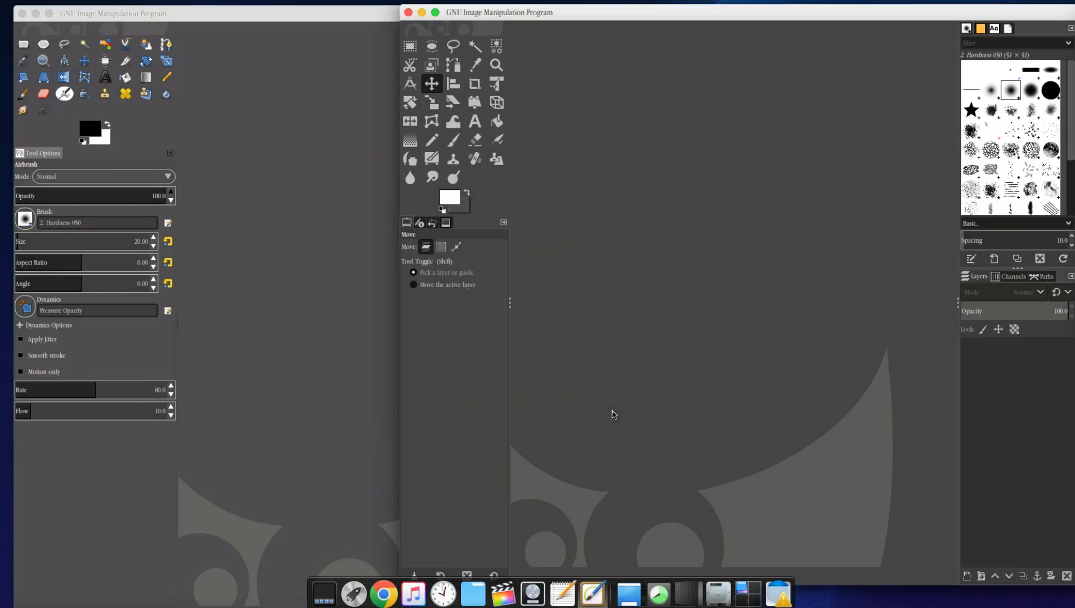
mouse_move(777, 282)
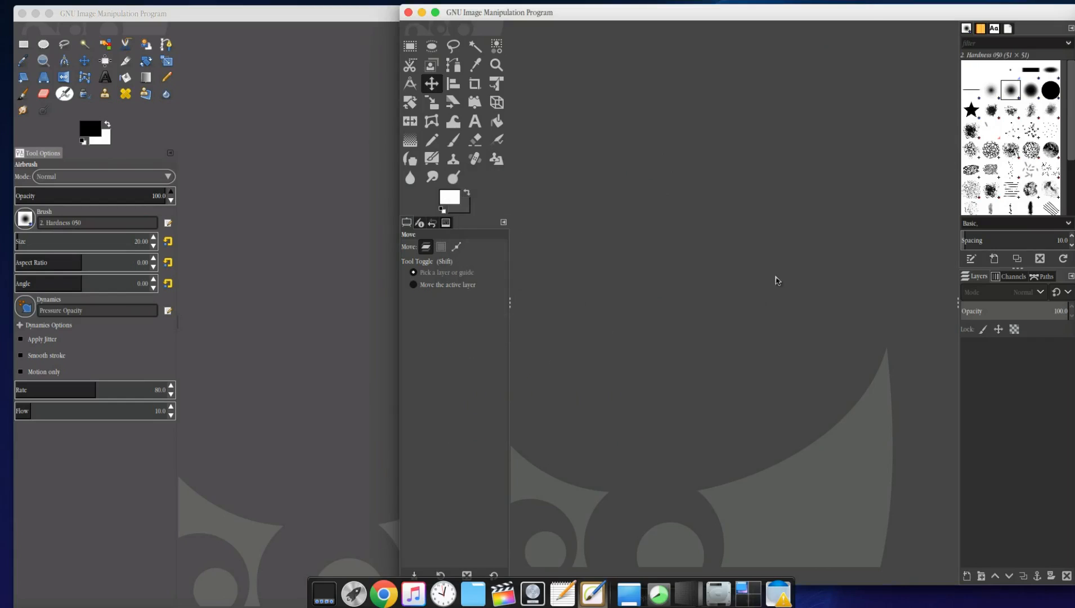
mouse_move(777, 310)
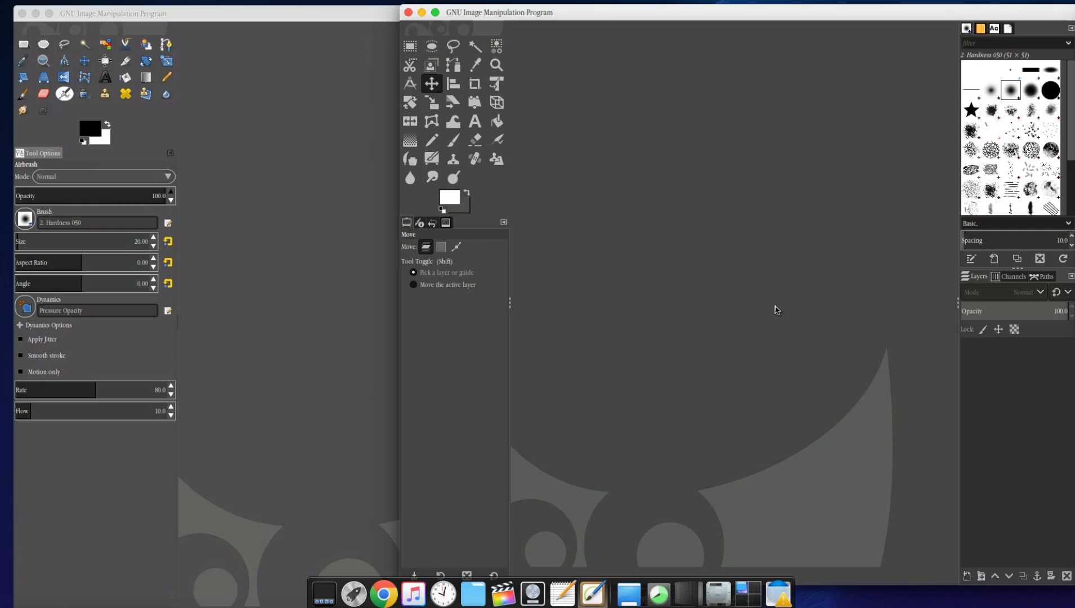
mouse_move(894, 266)
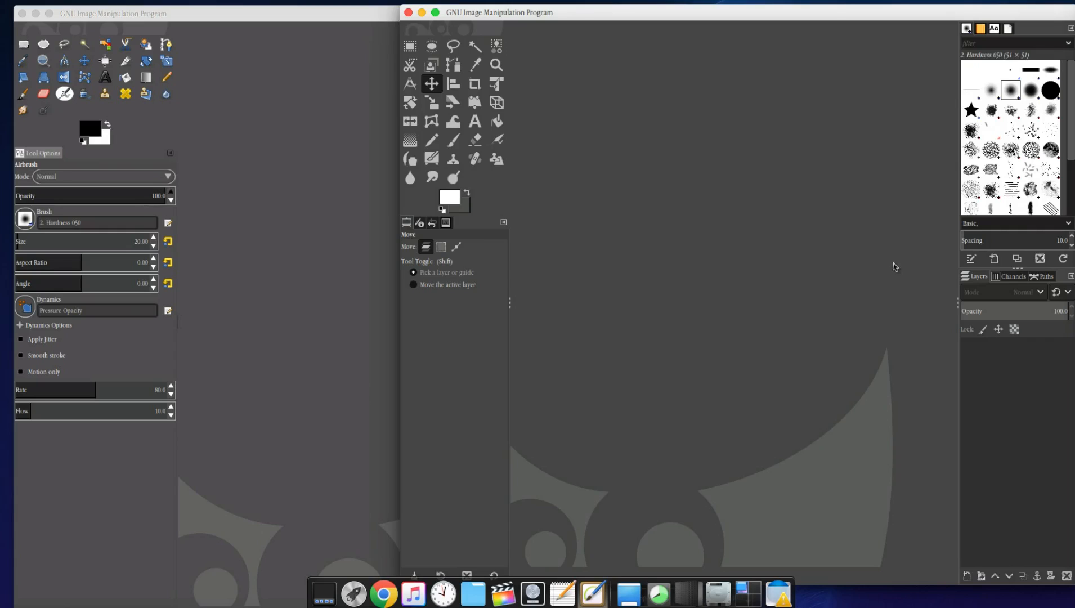